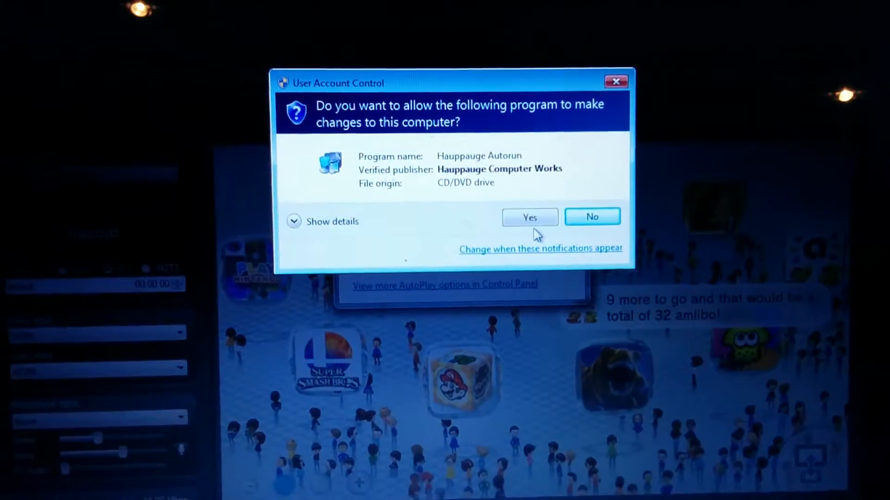
Step: Approve the Hauppauge Autorun in User Account Control so the installer's language list appears
click(528, 218)
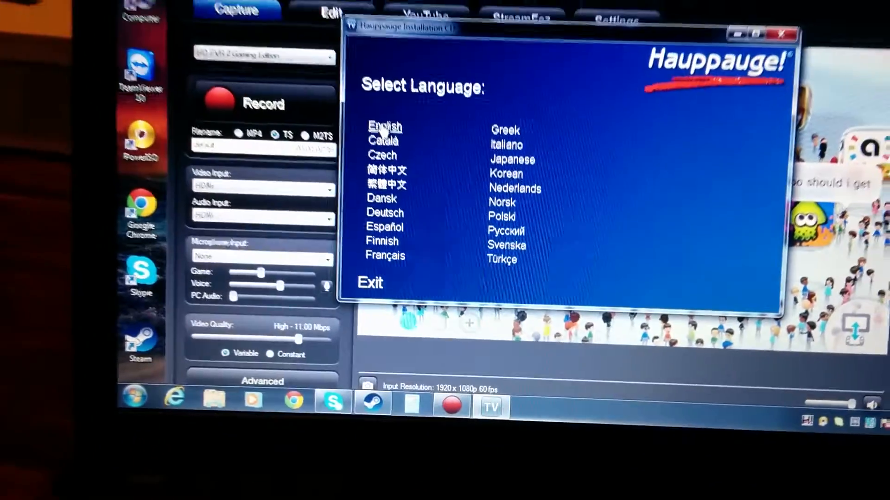
Step: Choose English and view the HD PVR 2 cable diagram for Xbox 360, PC or Wii U
click(385, 126)
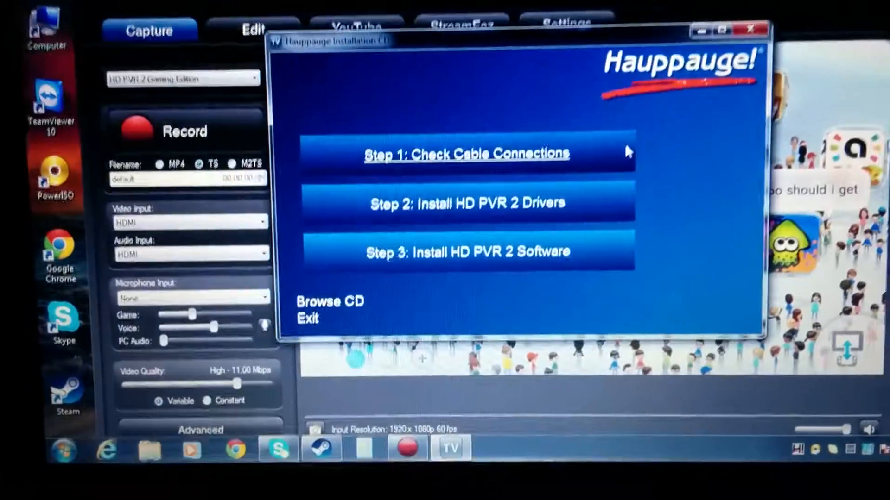
click(466, 154)
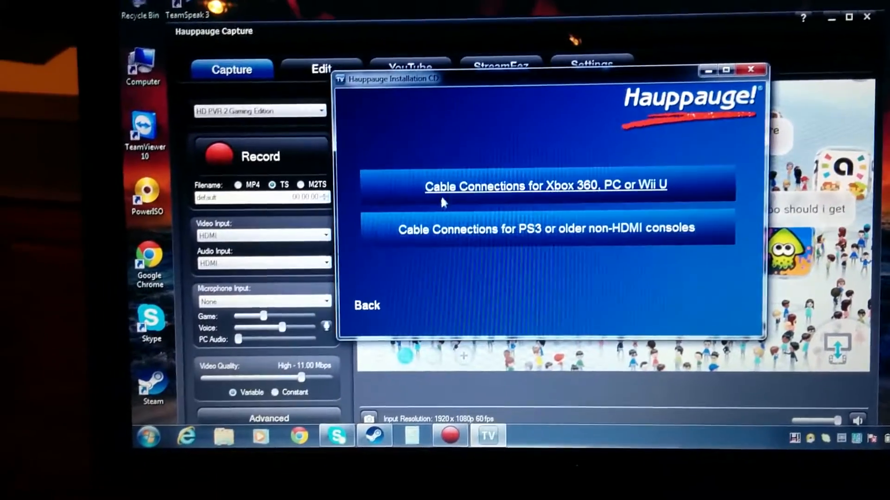
click(546, 185)
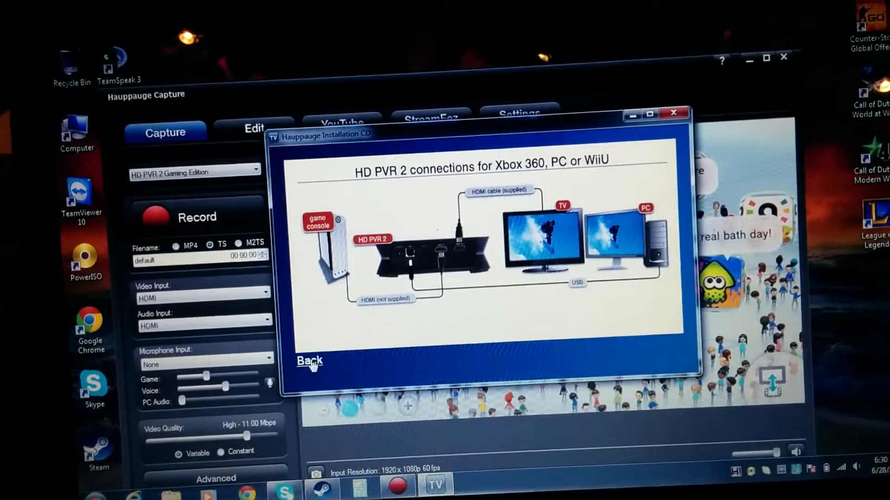
click(309, 361)
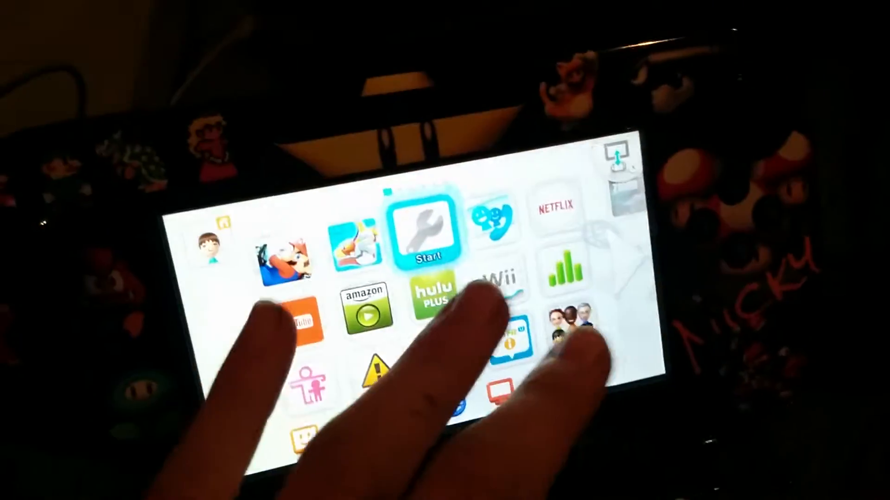
Step: Show the Wii U TV settings with HDMI connection, 1080p, 16:9 and Stereo audio
click(429, 233)
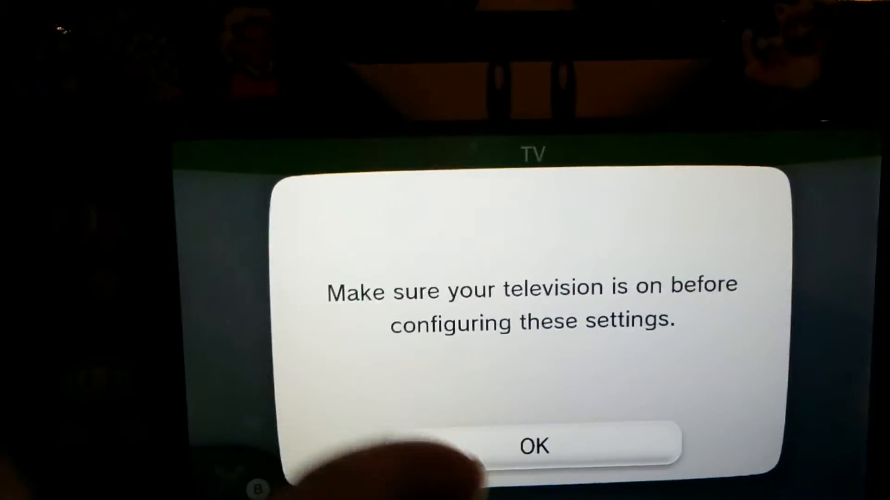
click(533, 446)
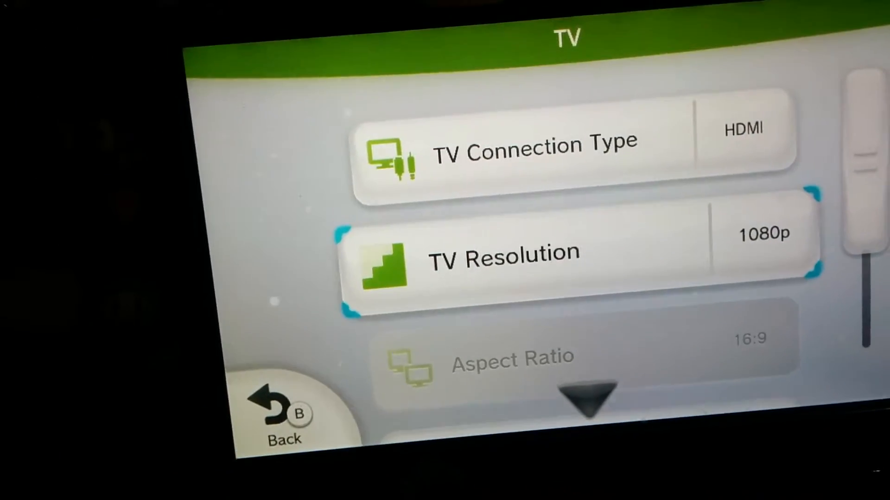
scroll(down, 3)
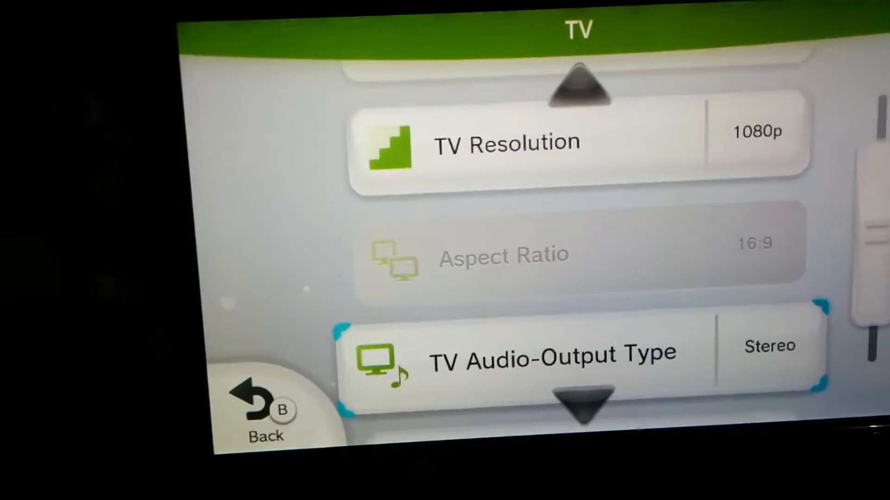